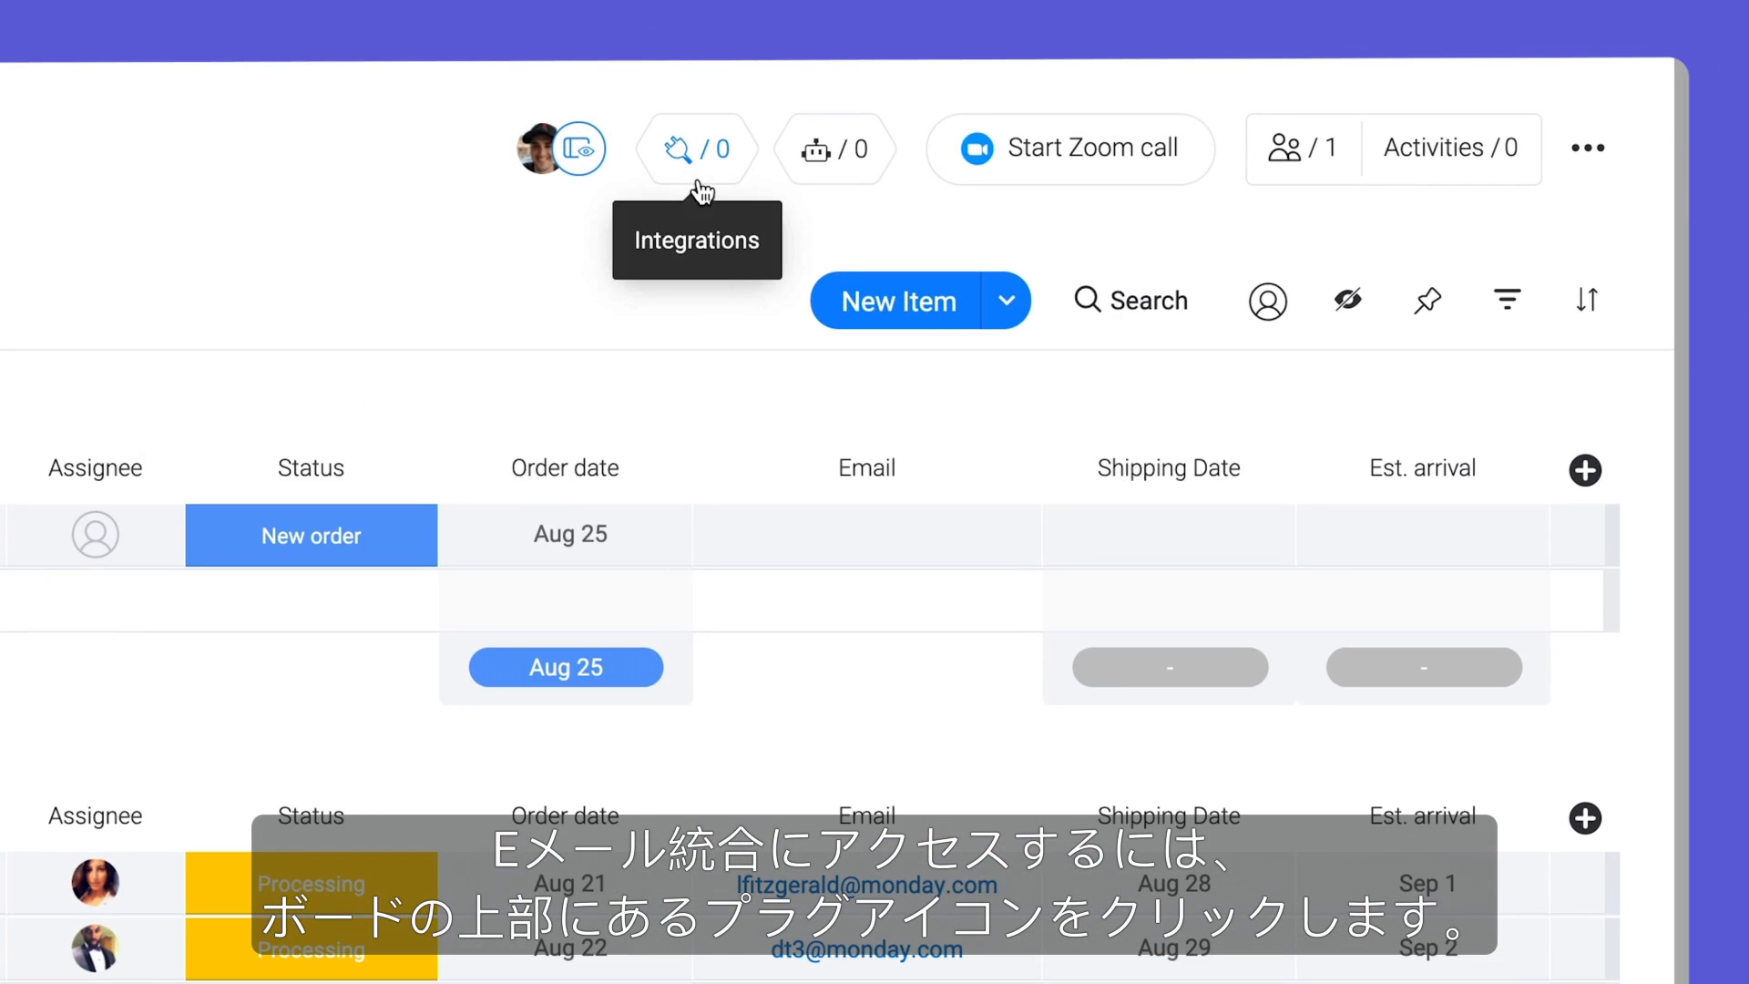
Open the Integrations Center from the Order Tracking board header.
{"action": "left_click", "coordinate": [681, 148]}
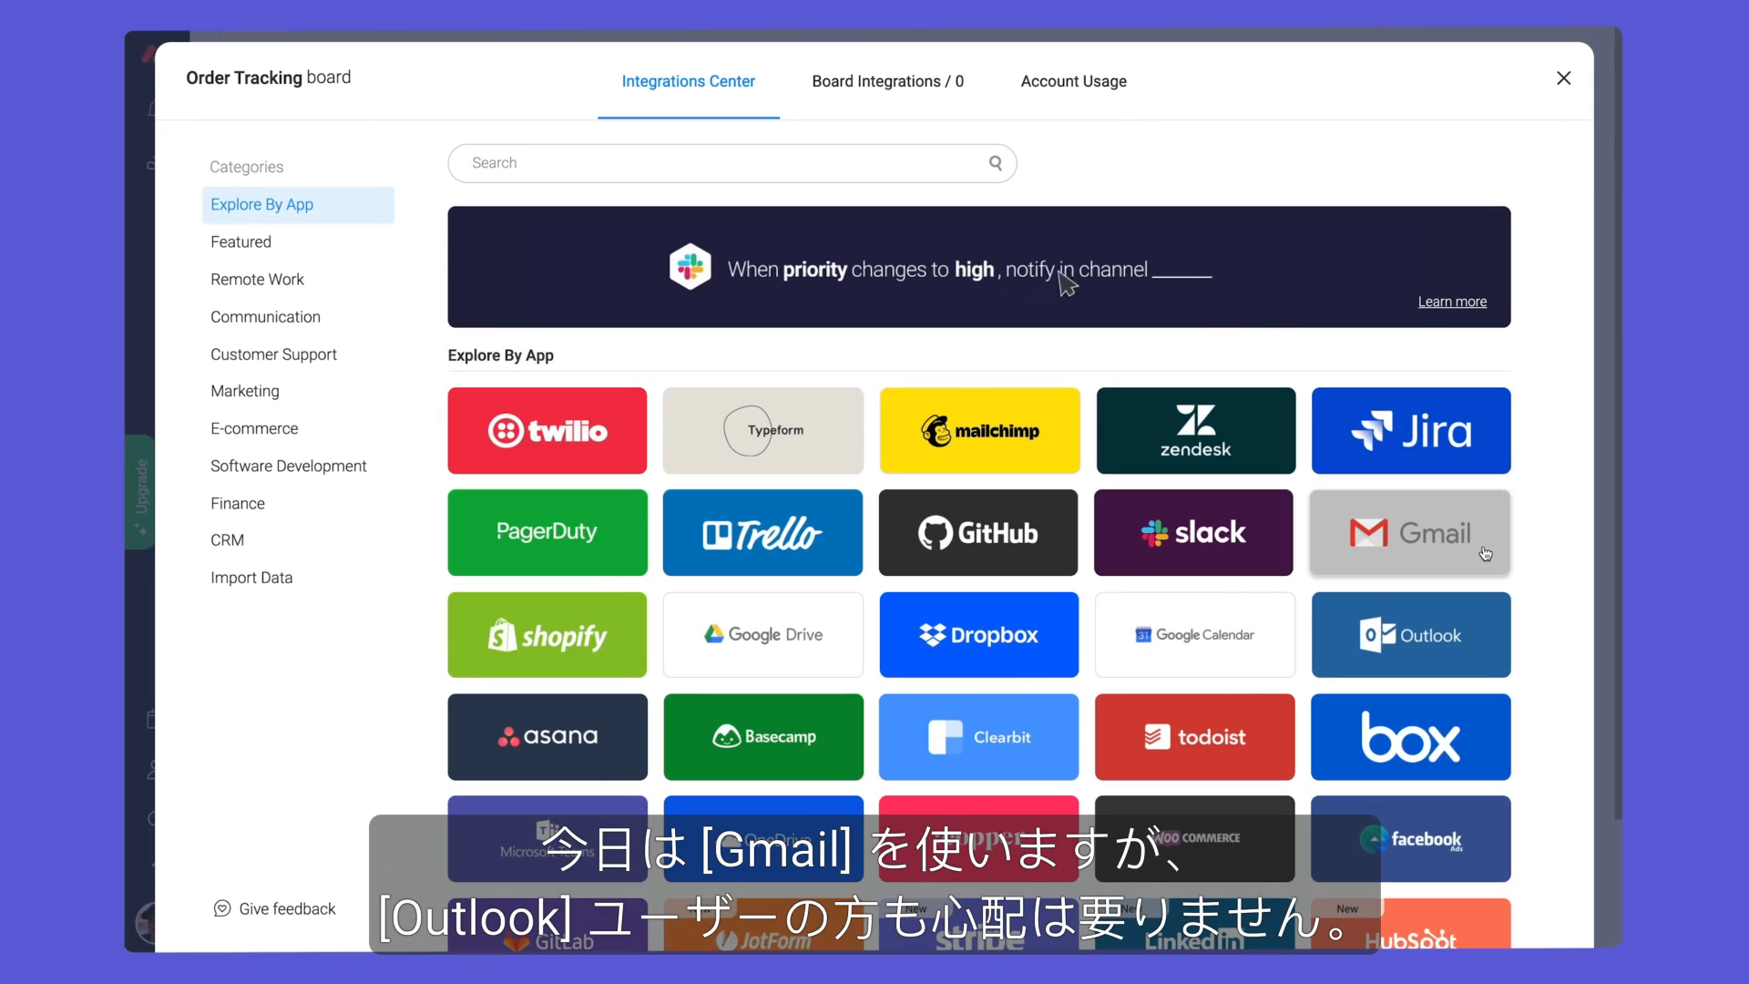
{"action": "left_click", "coordinate": [1411, 532]}
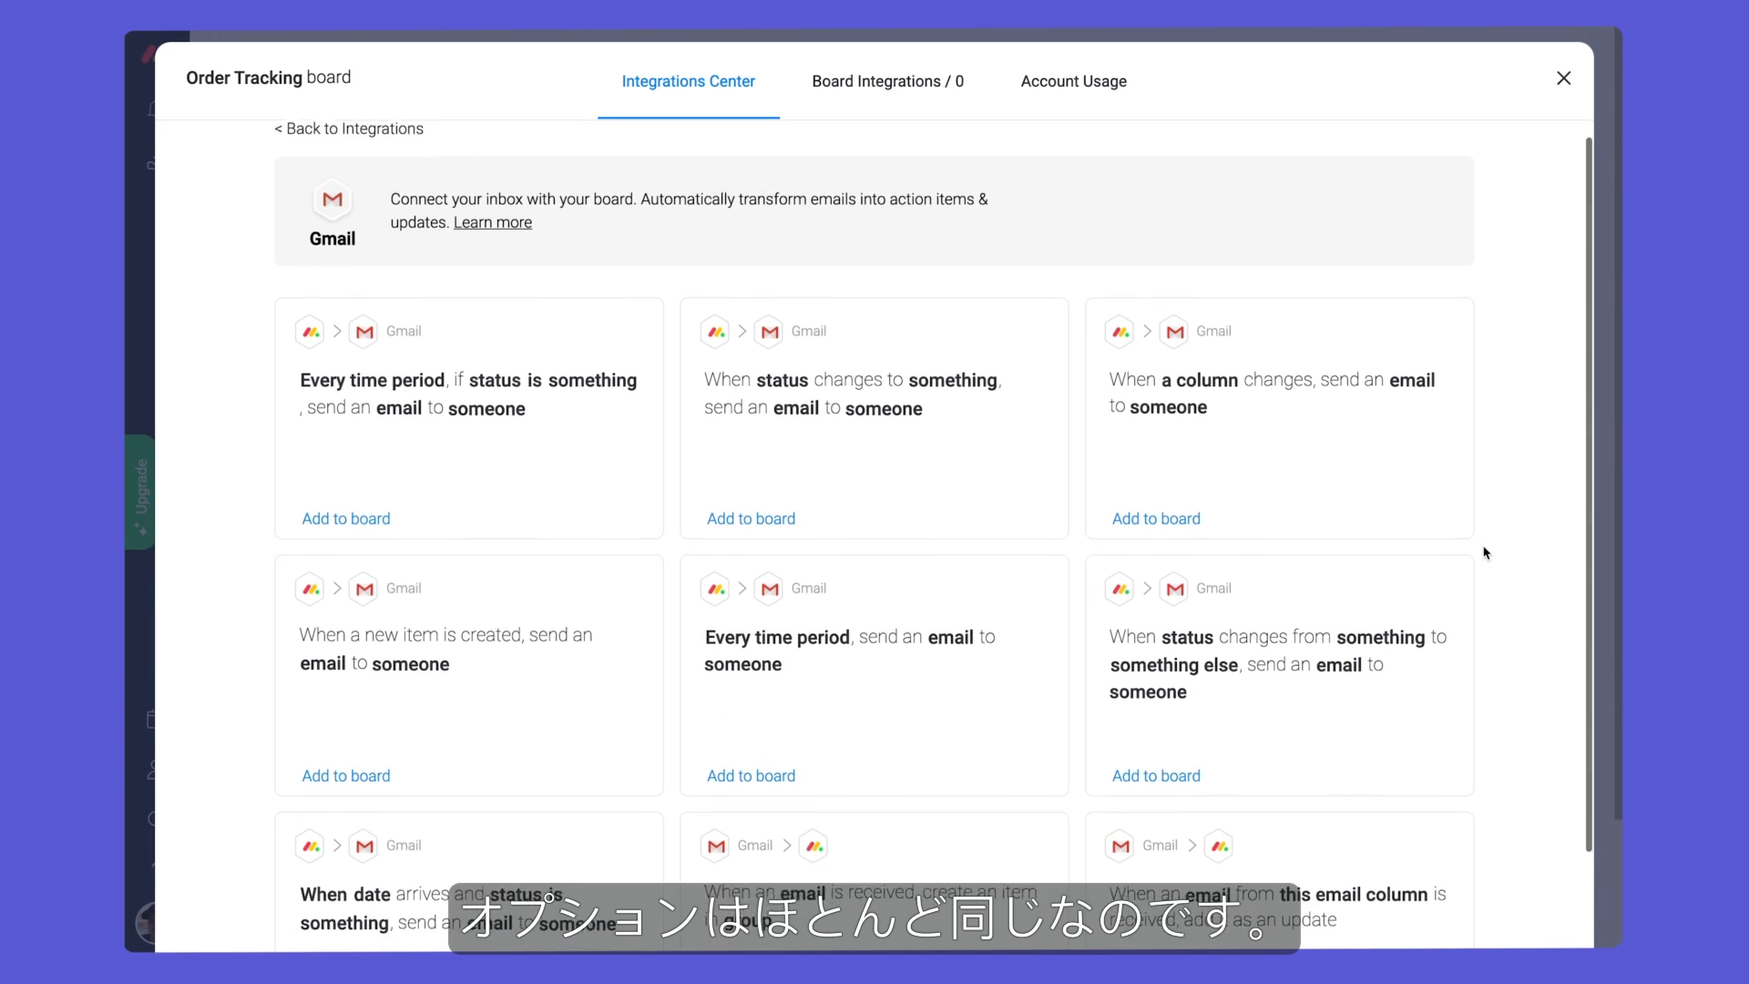
{"action": "scroll", "scroll_direction": "down", "scroll_amount": 3}
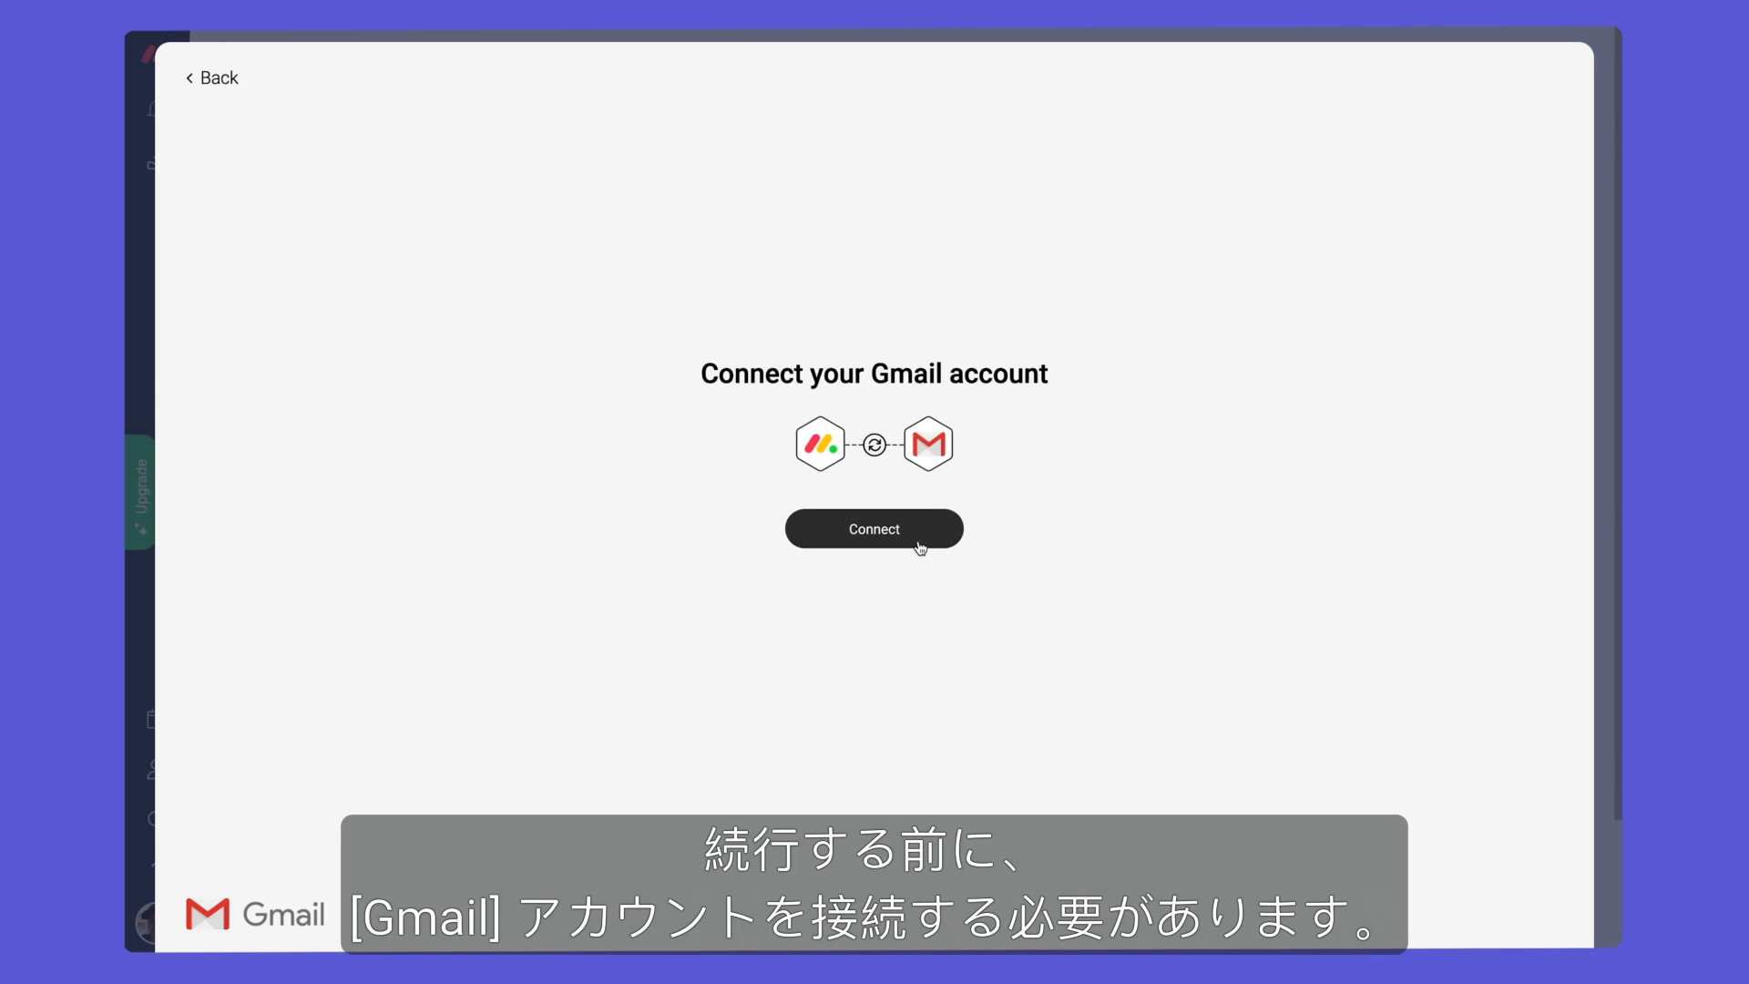
{"action": "left_click", "coordinate": [874, 530]}
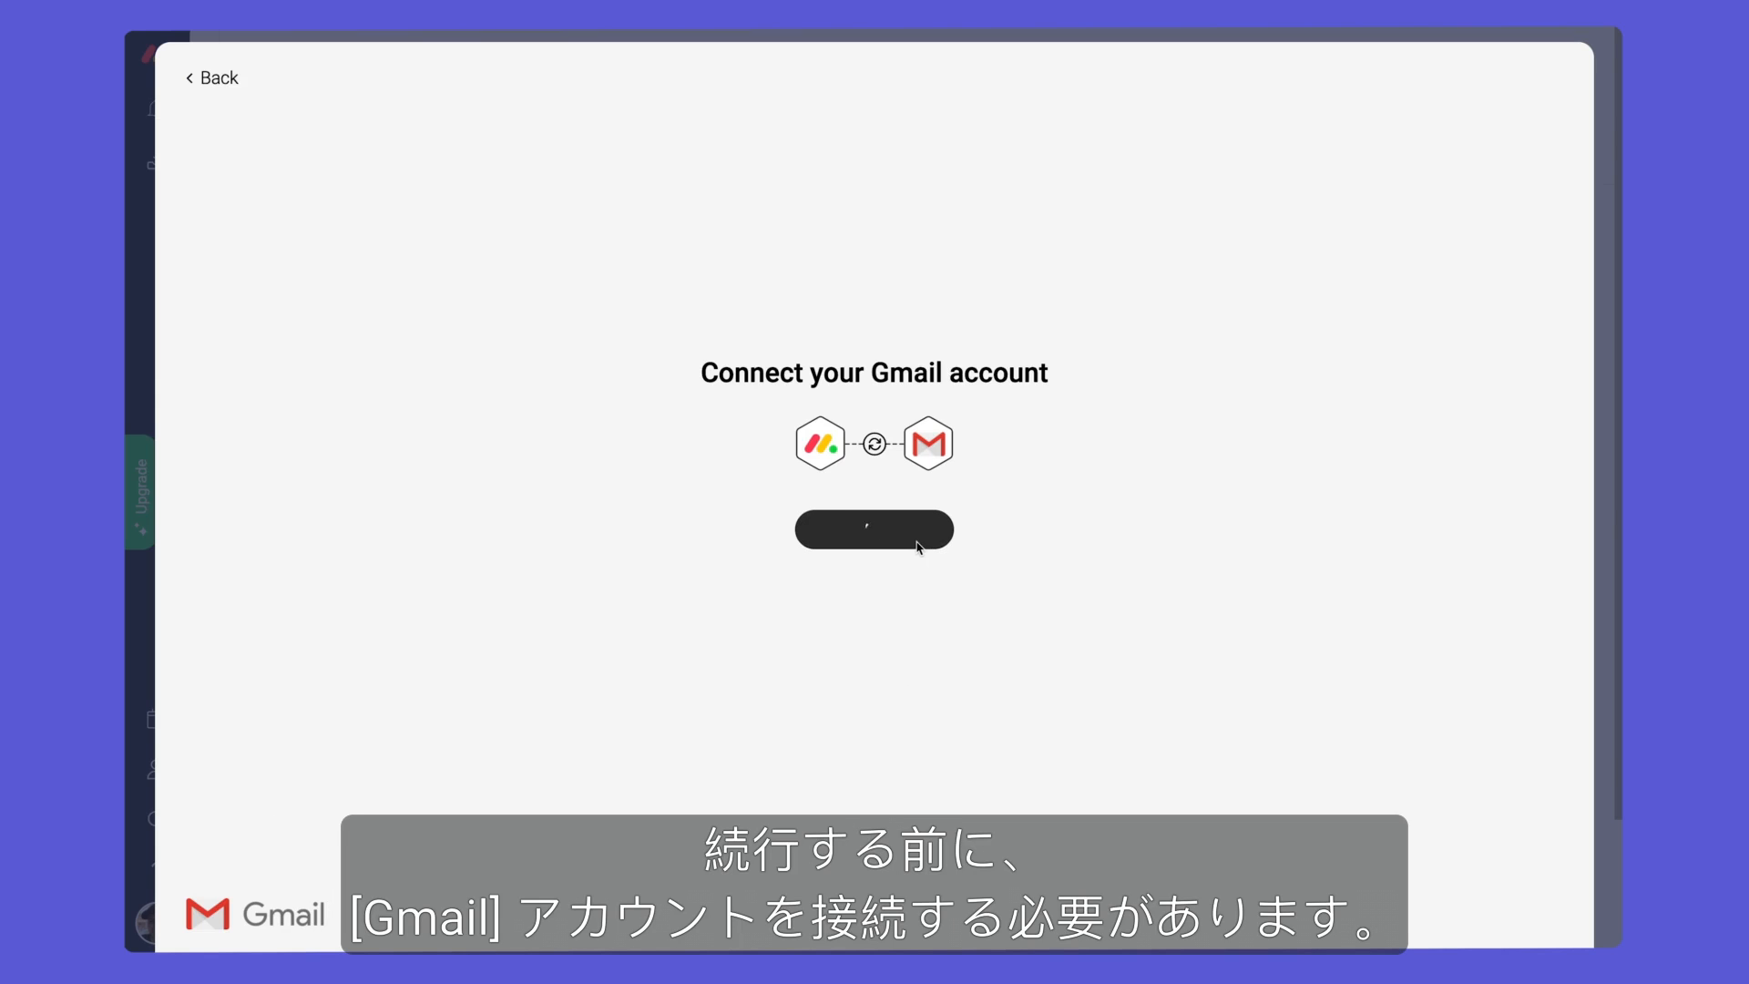
{"action": "left_click", "coordinate": [874, 529]}
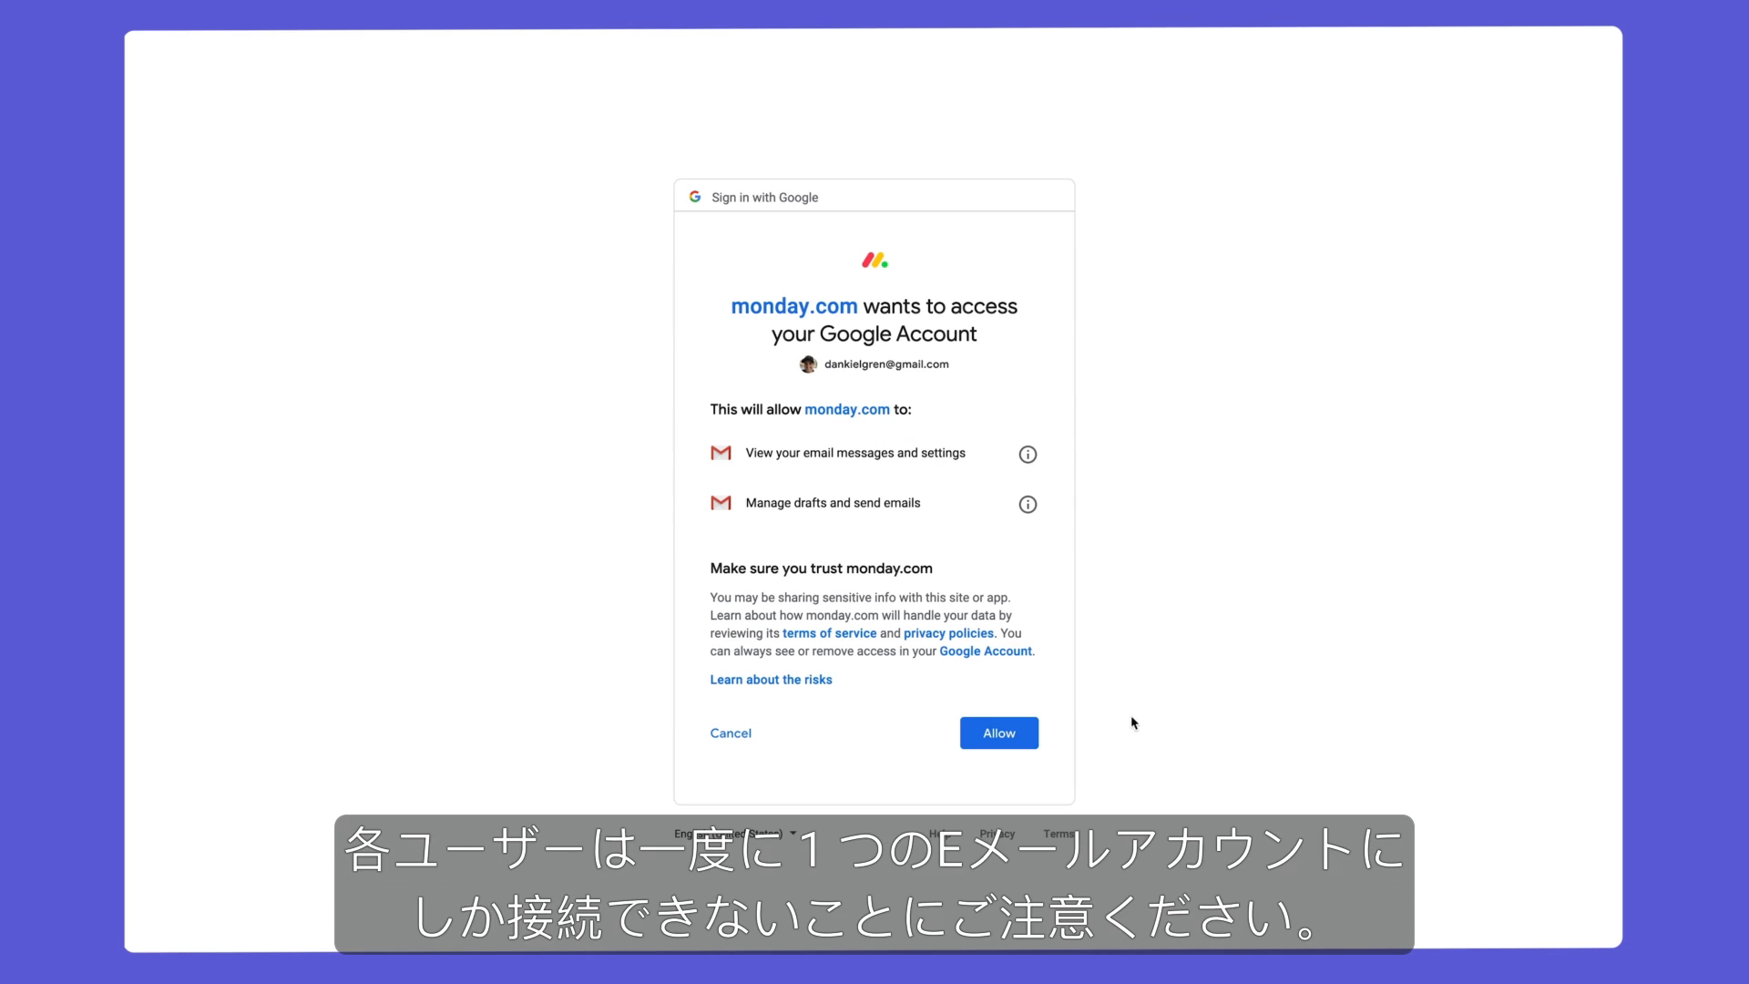
{"action": "left_click", "coordinate": [998, 732]}
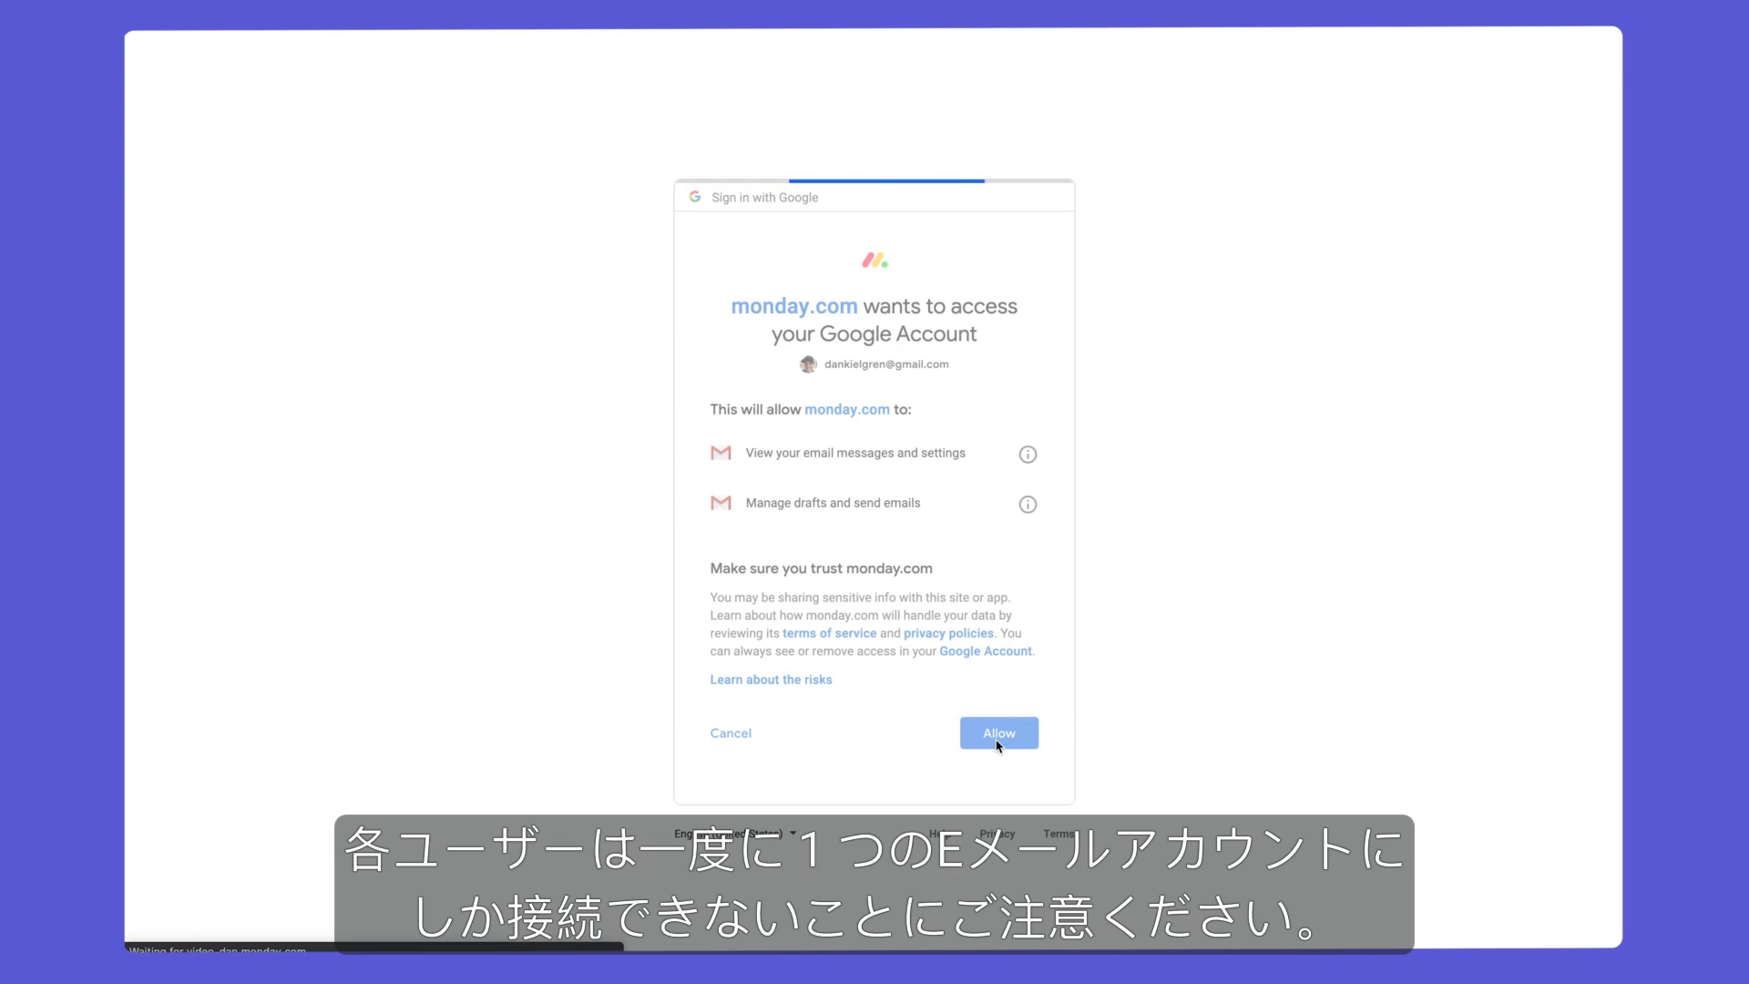
{"action": "left_click", "coordinate": [998, 732]}
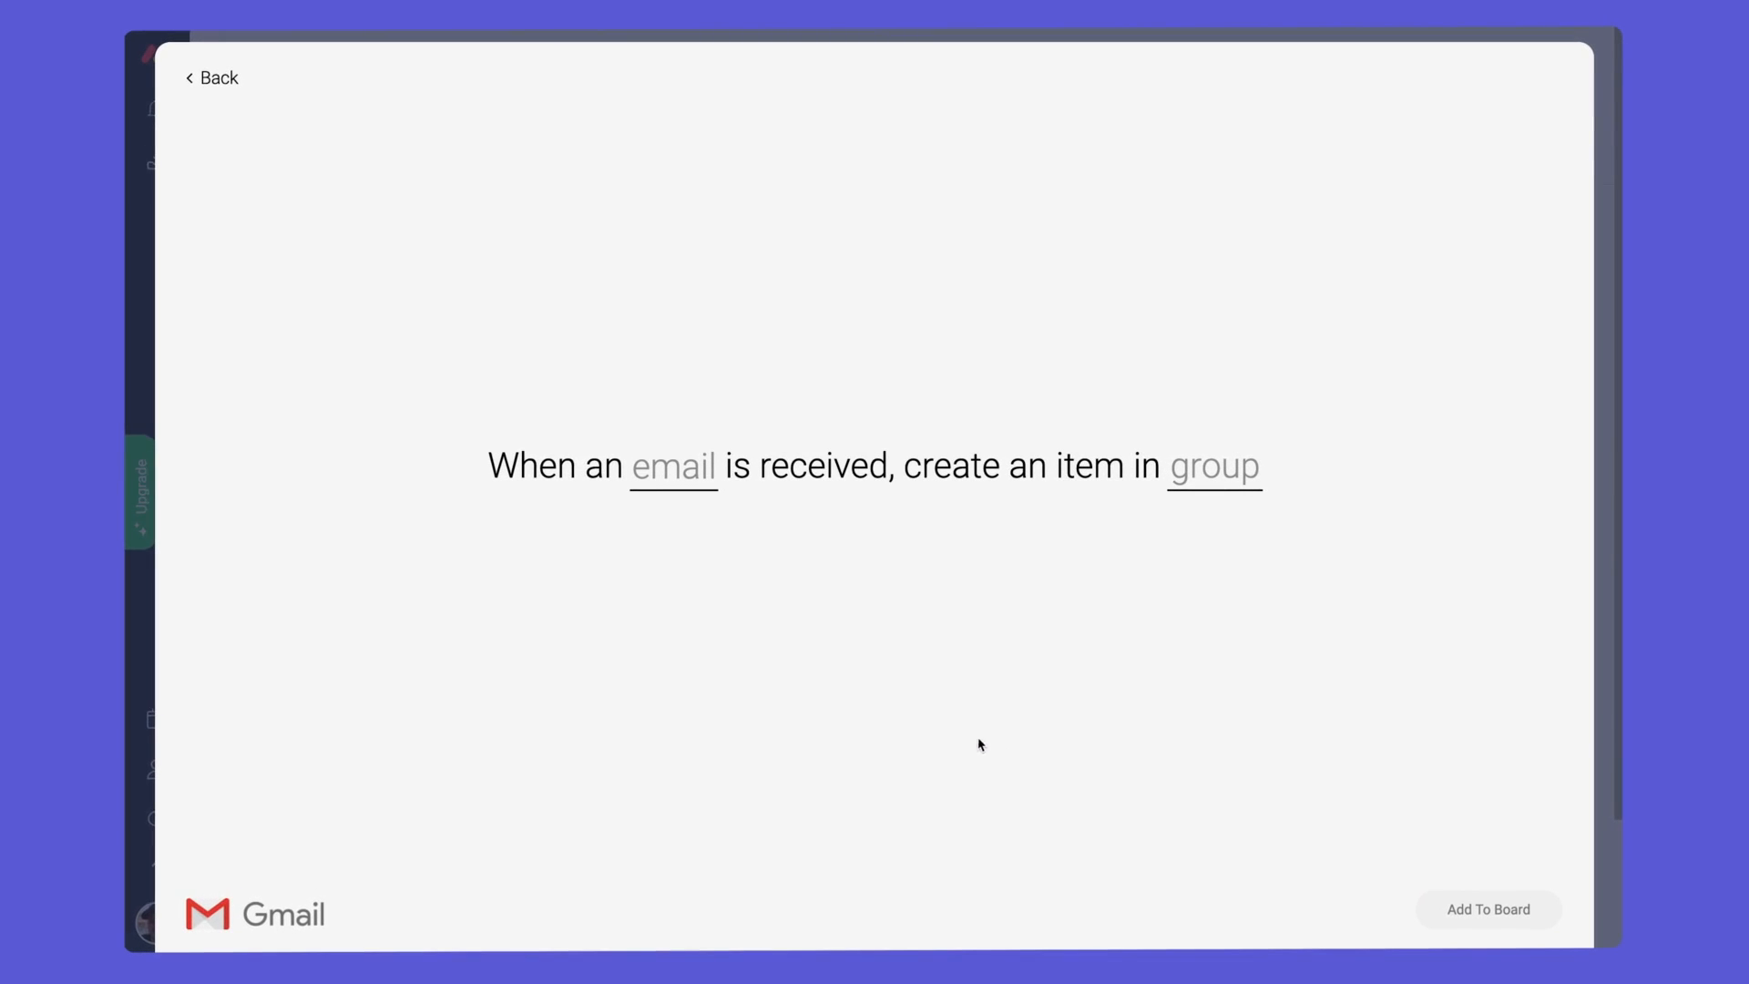
Set the recipe's email condition to match on Subject Or Body.
{"action": "left_click", "coordinate": [672, 467]}
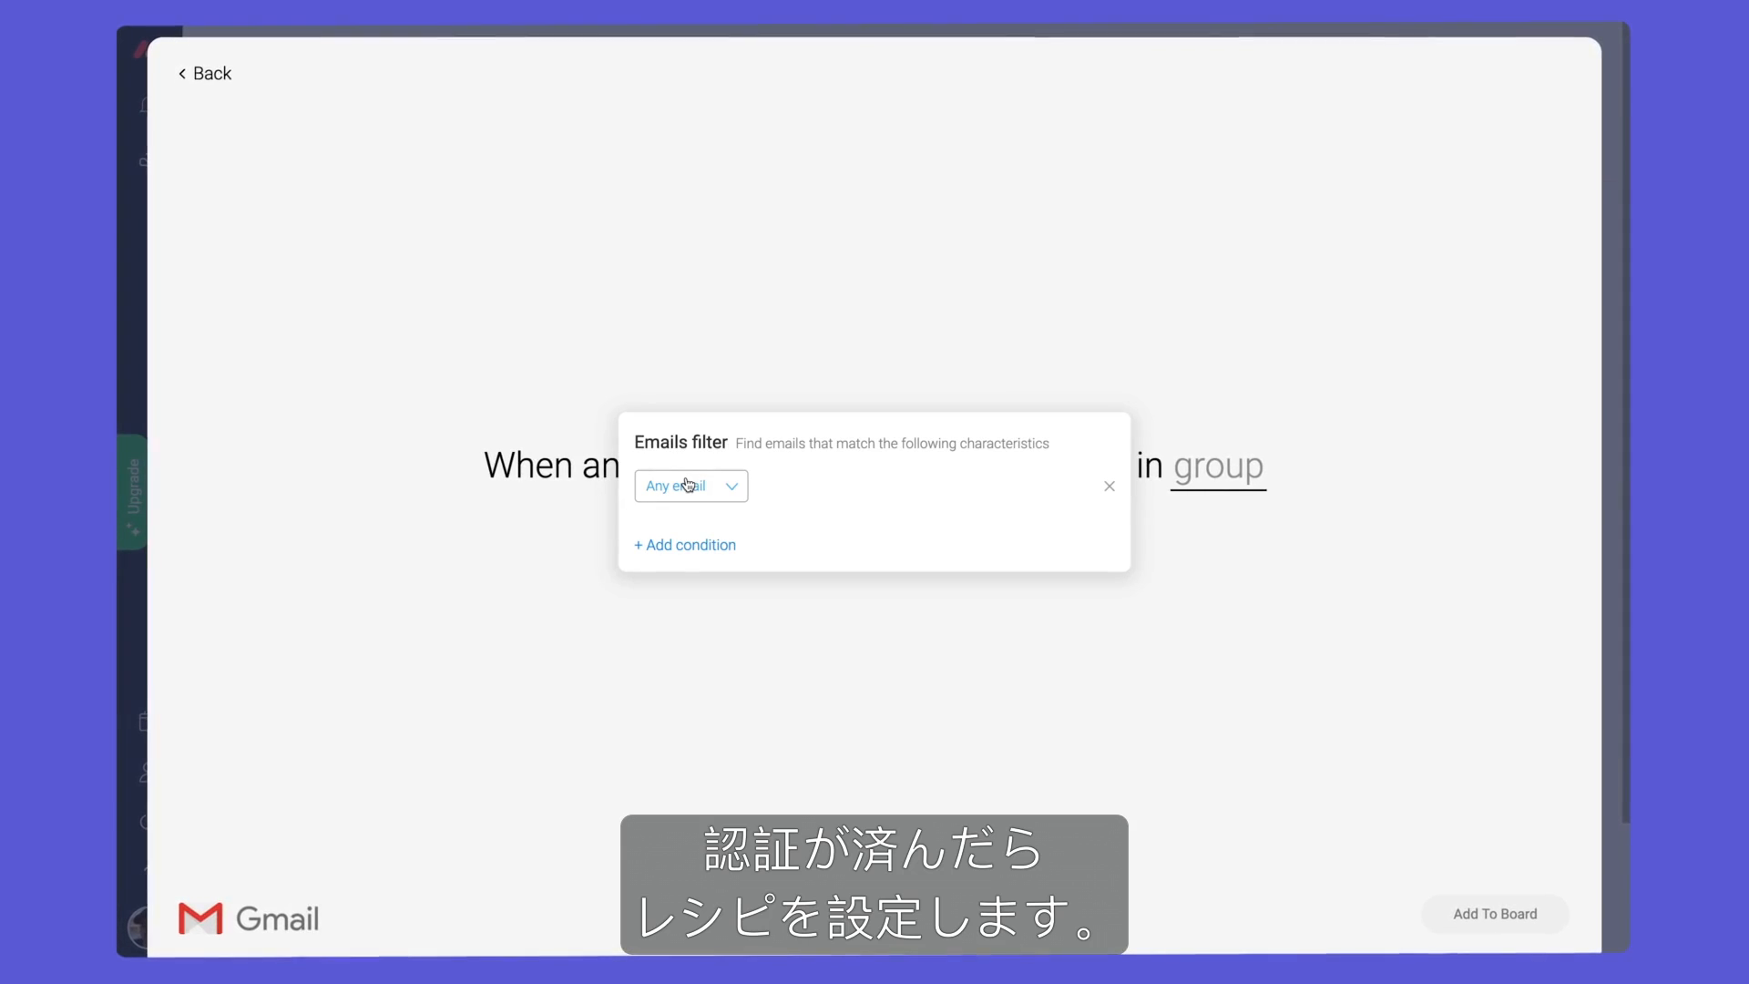
{"action": "left_click", "coordinate": [690, 486]}
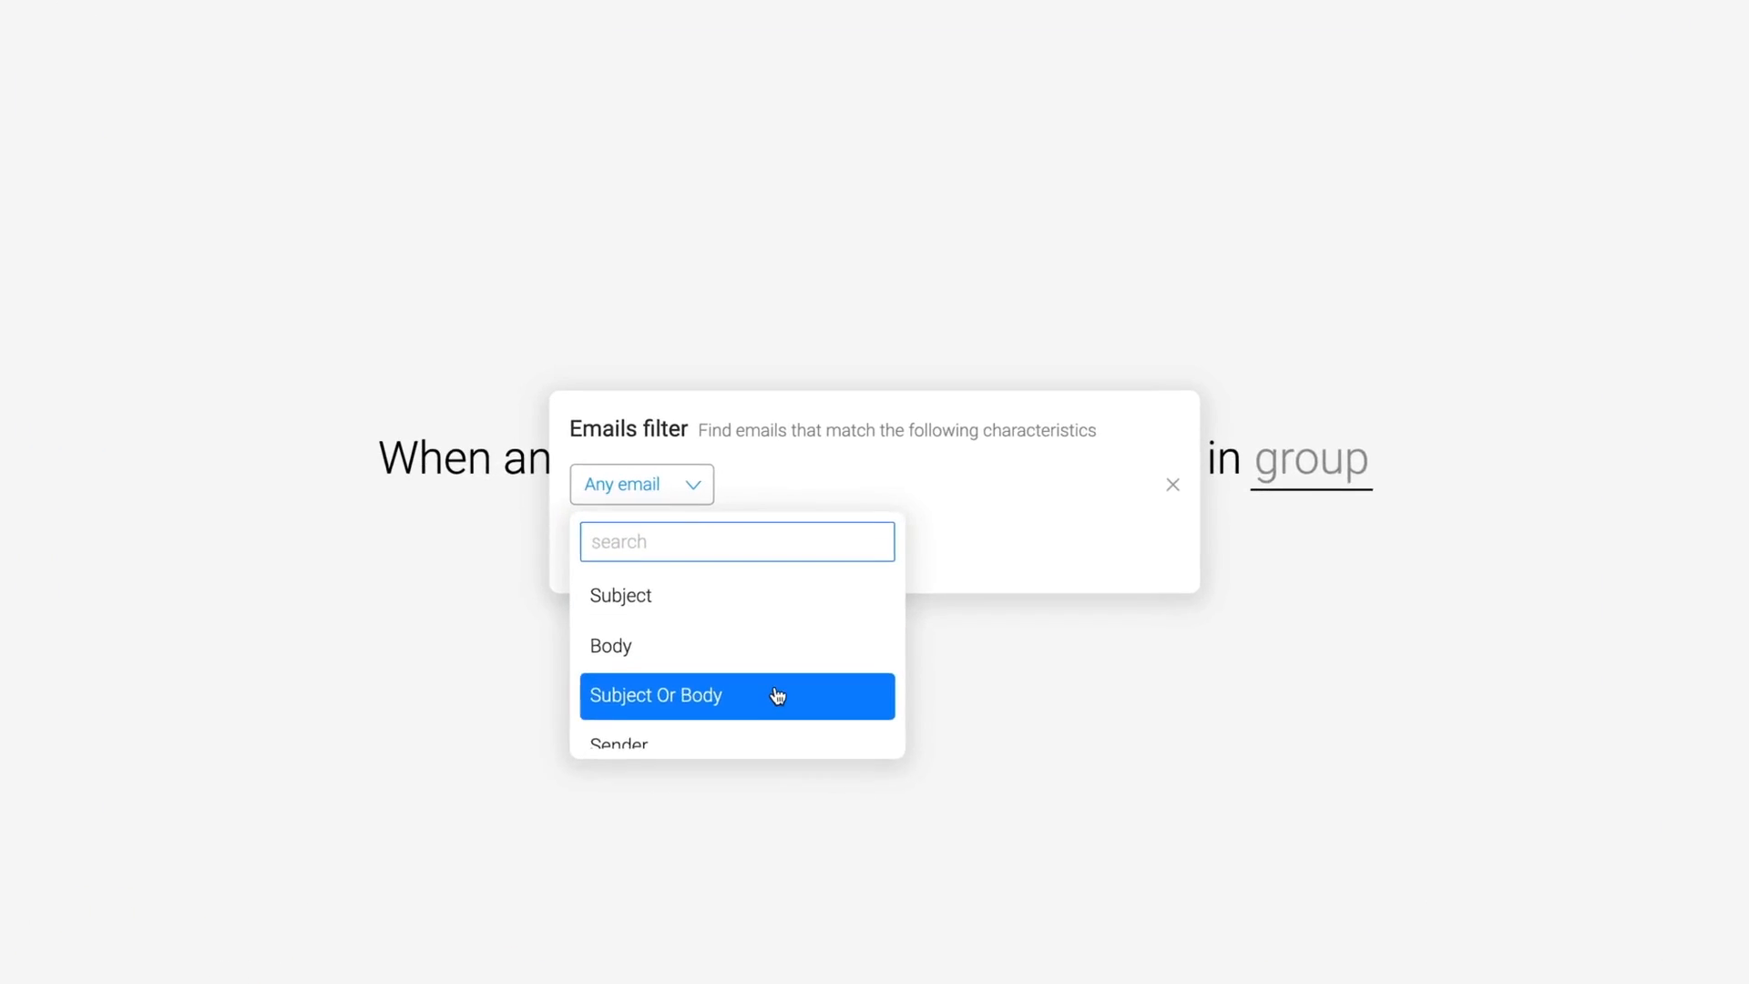
{"action": "left_click", "coordinate": [656, 696]}
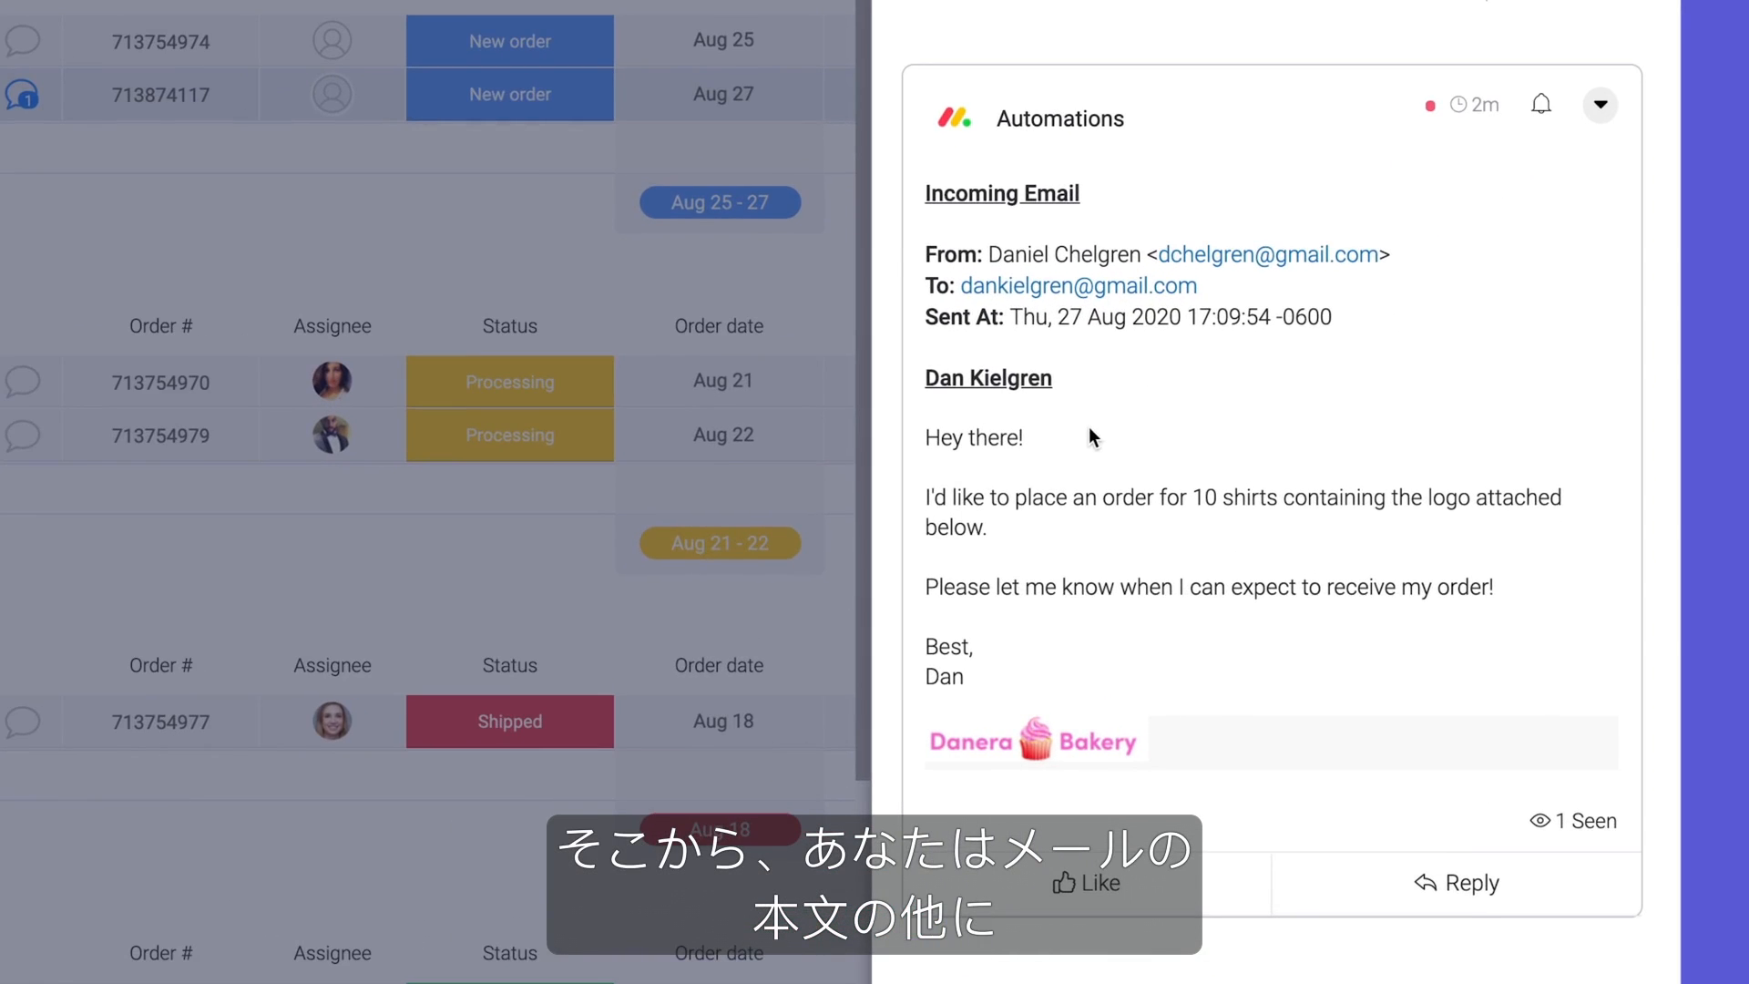
Scroll through the incoming order email posted on the new item.
{"action": "scroll", "scroll_direction": "down", "scroll_amount": 3}
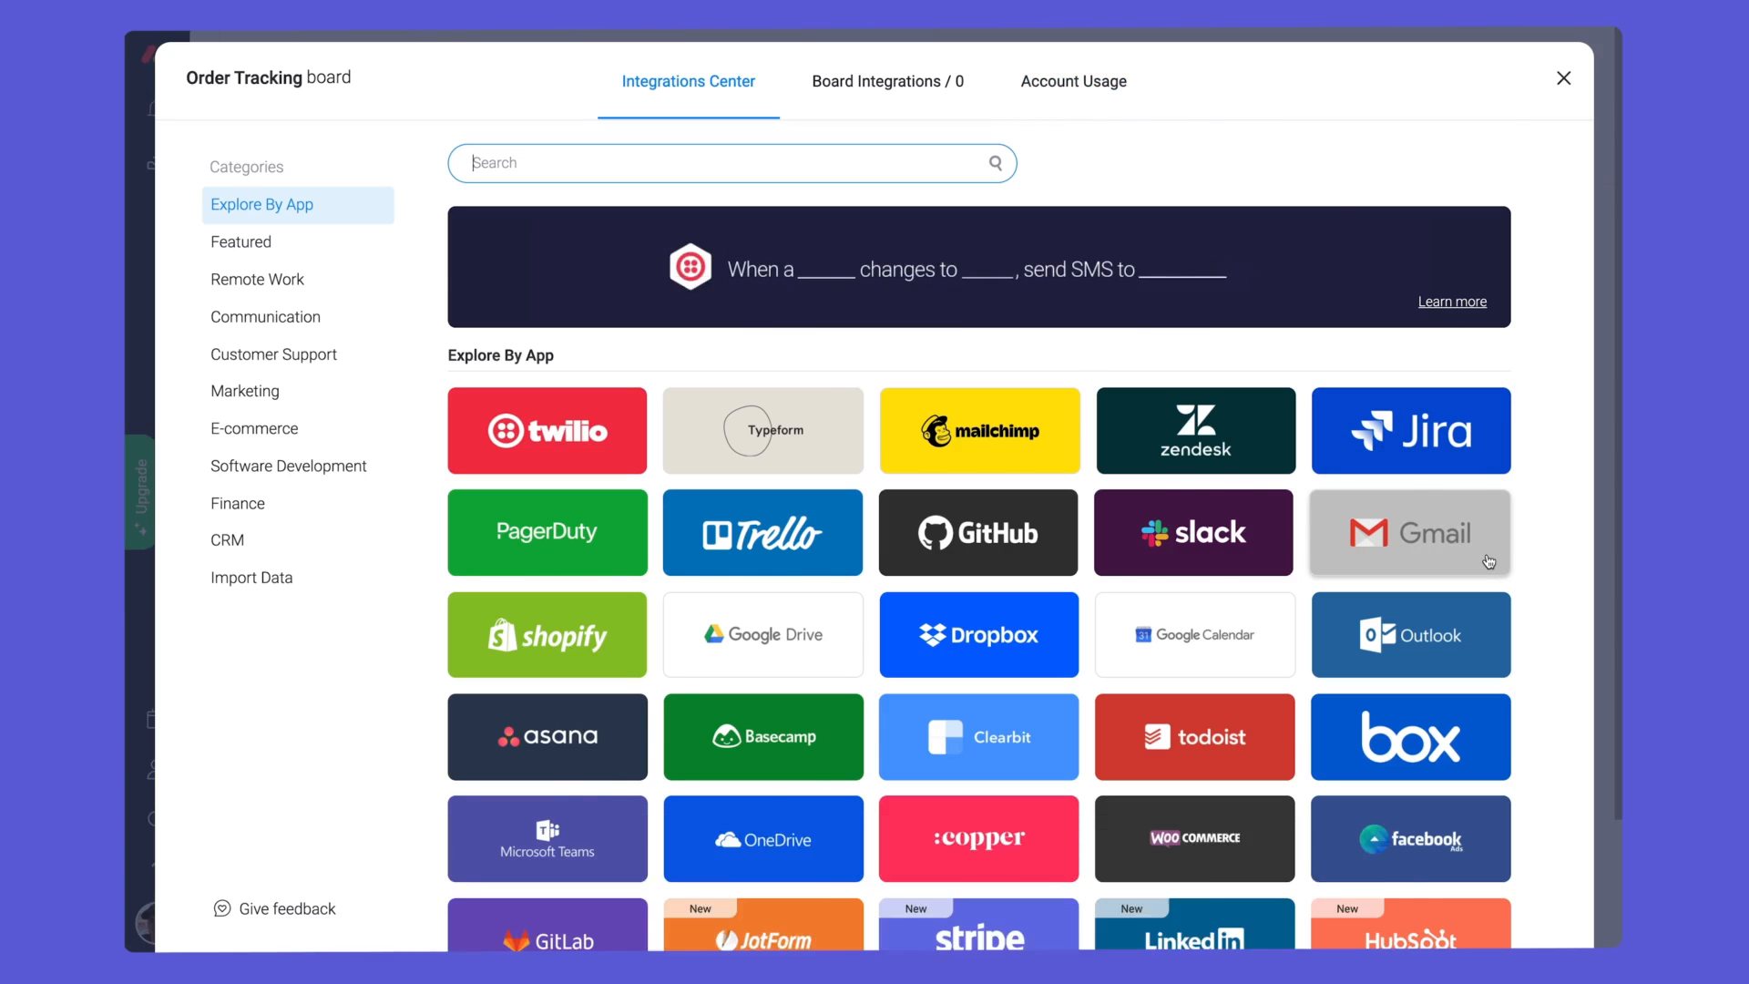
Pick Gmail's 'When status changes to something, send an email' recipe and choose a trigger status.
{"action": "left_click", "coordinate": [1410, 532]}
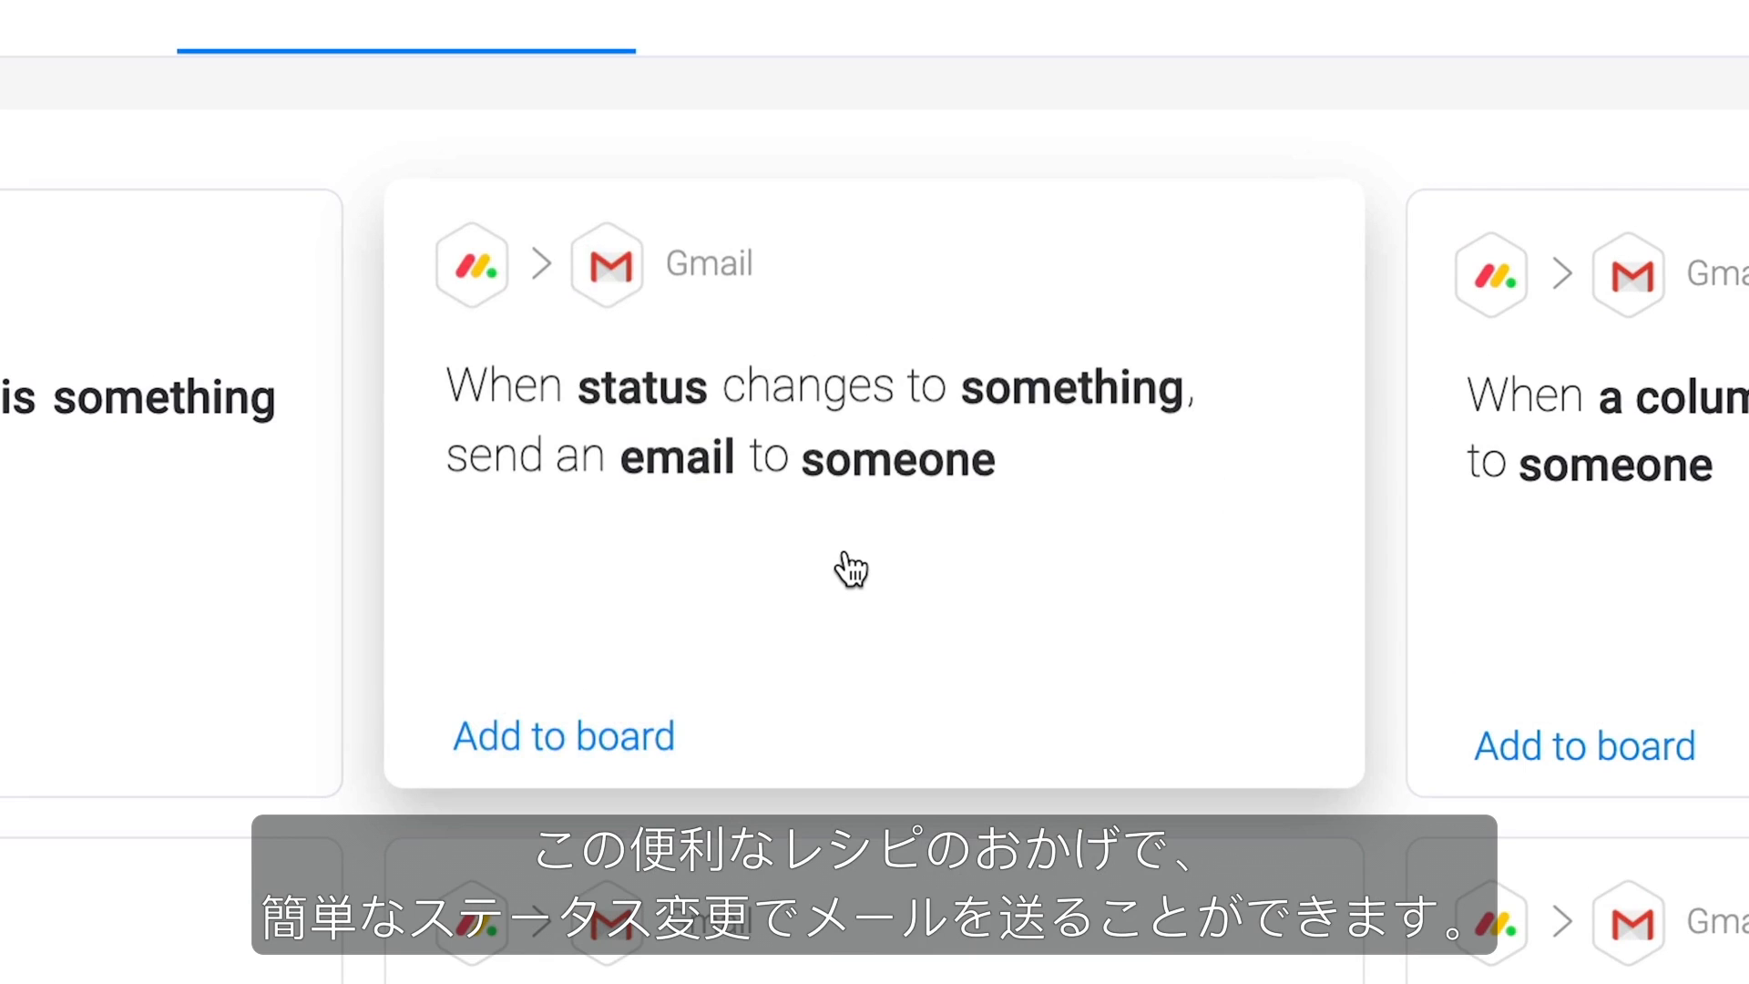
{"action": "left_click", "coordinate": [851, 568]}
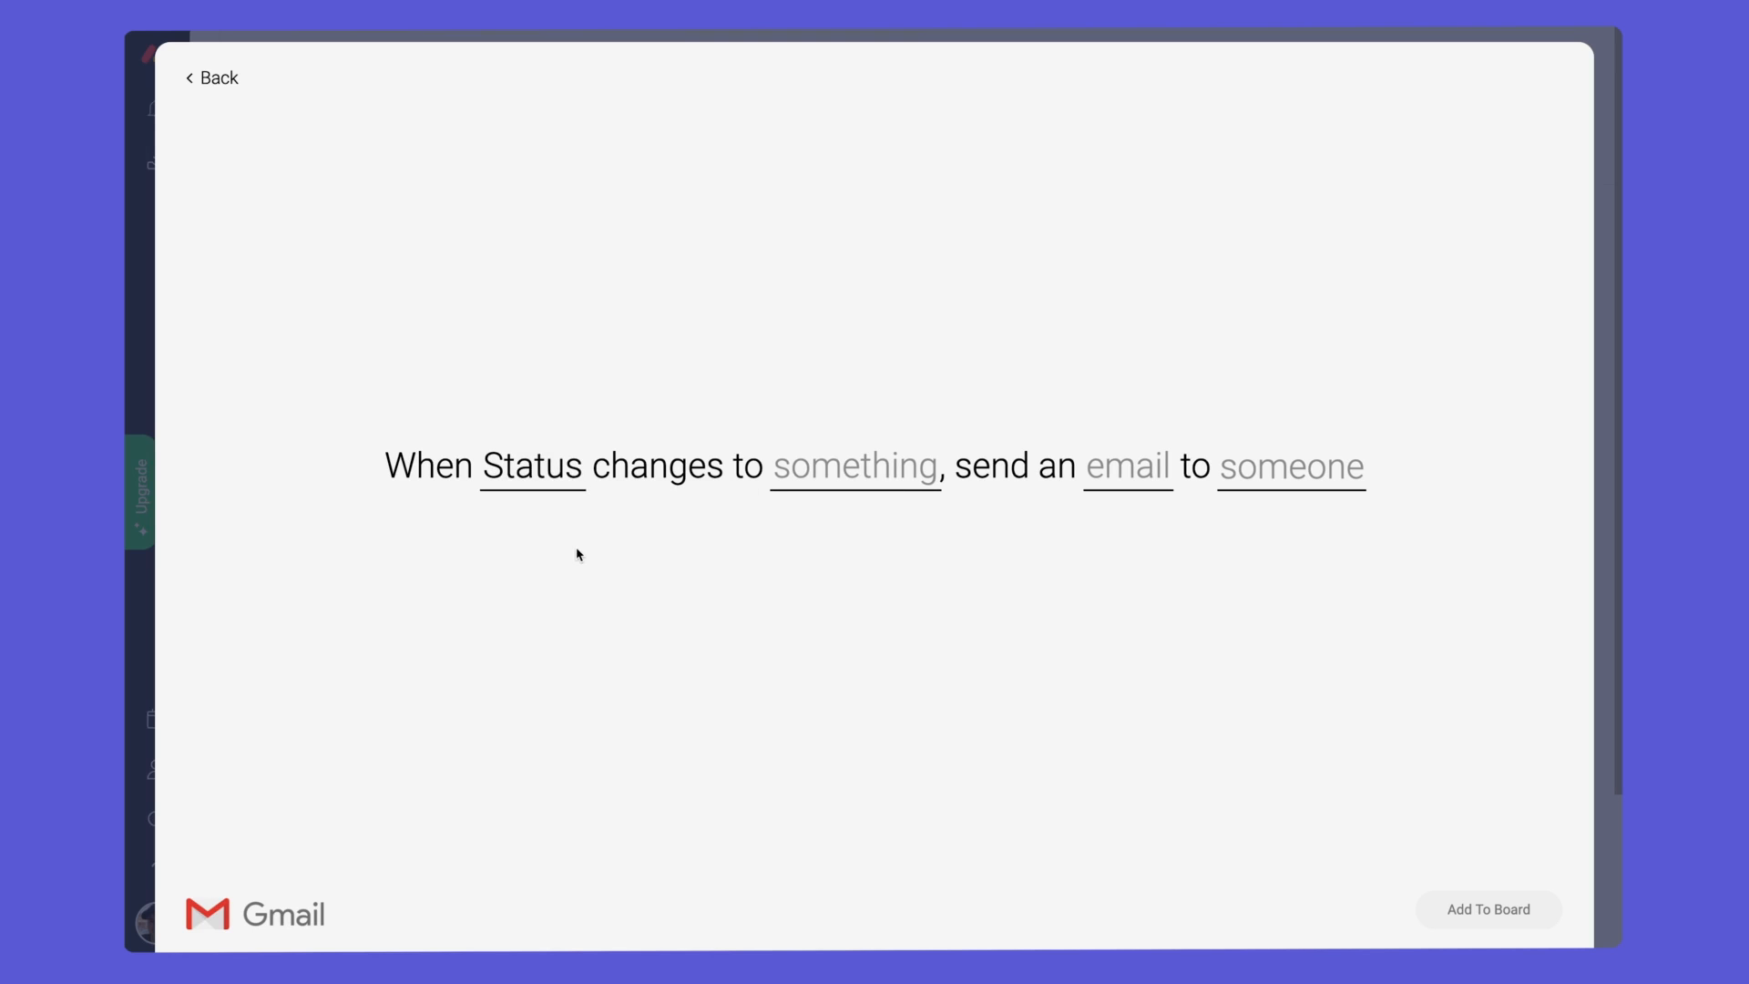
{"action": "left_click", "coordinate": [855, 465]}
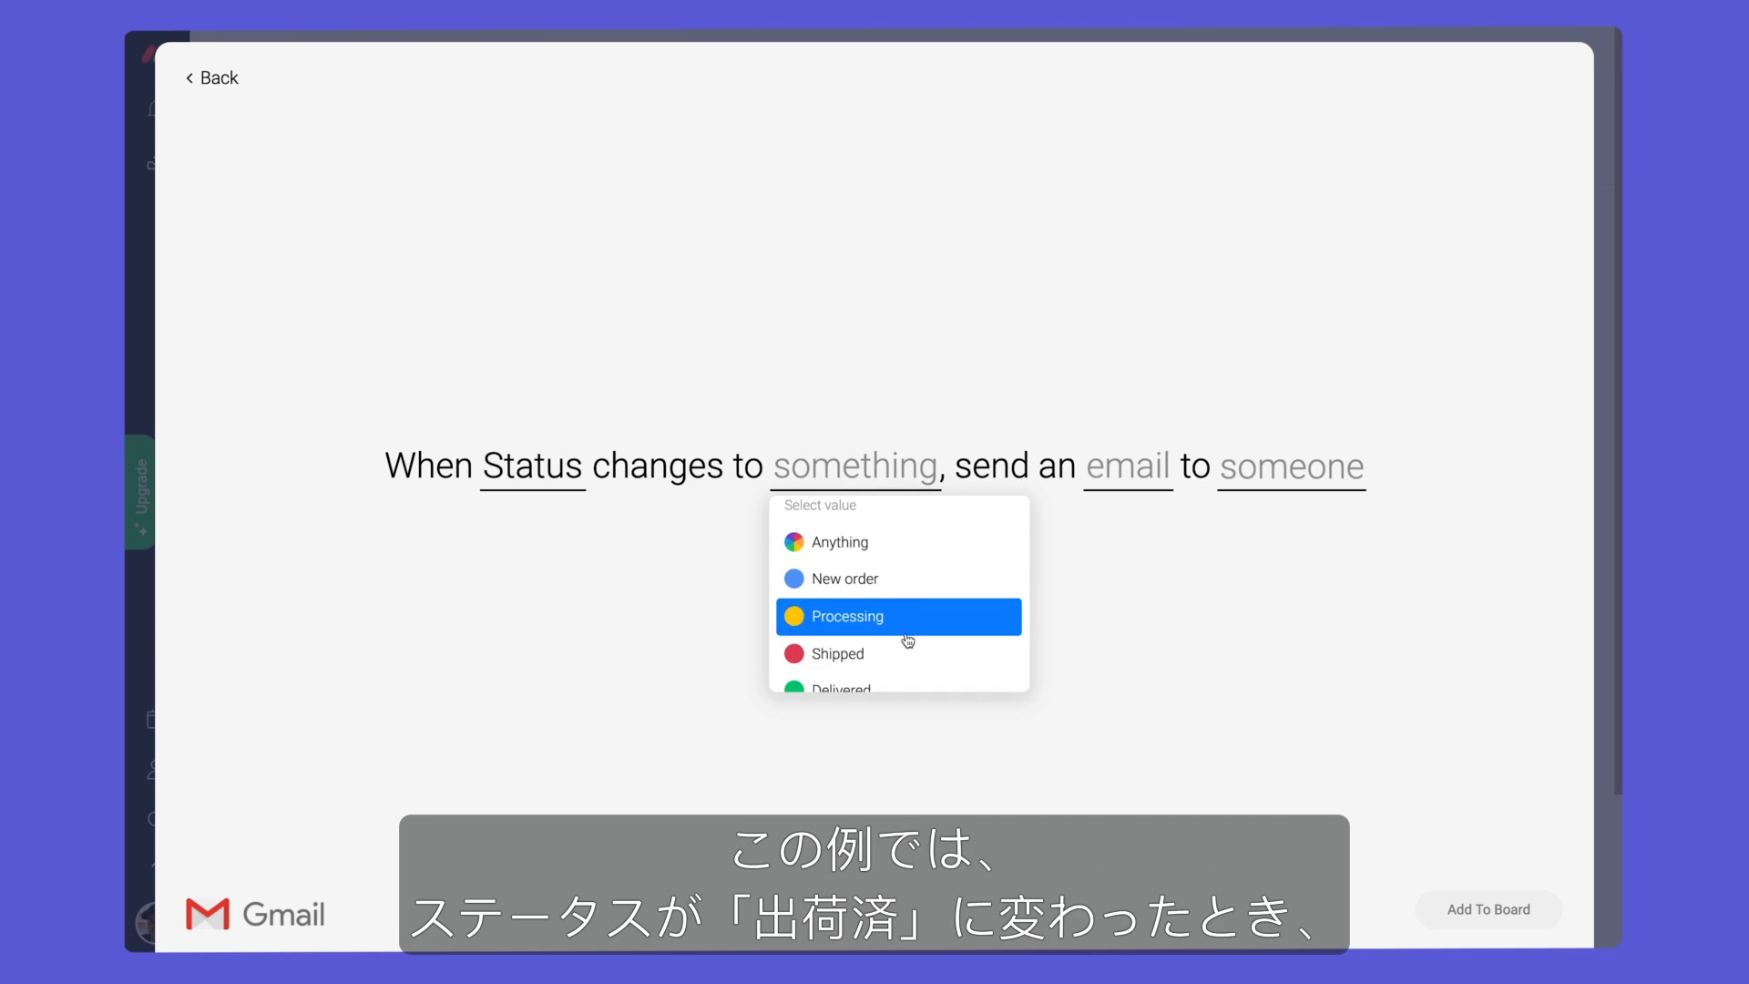
{"action": "left_click", "coordinate": [838, 653]}
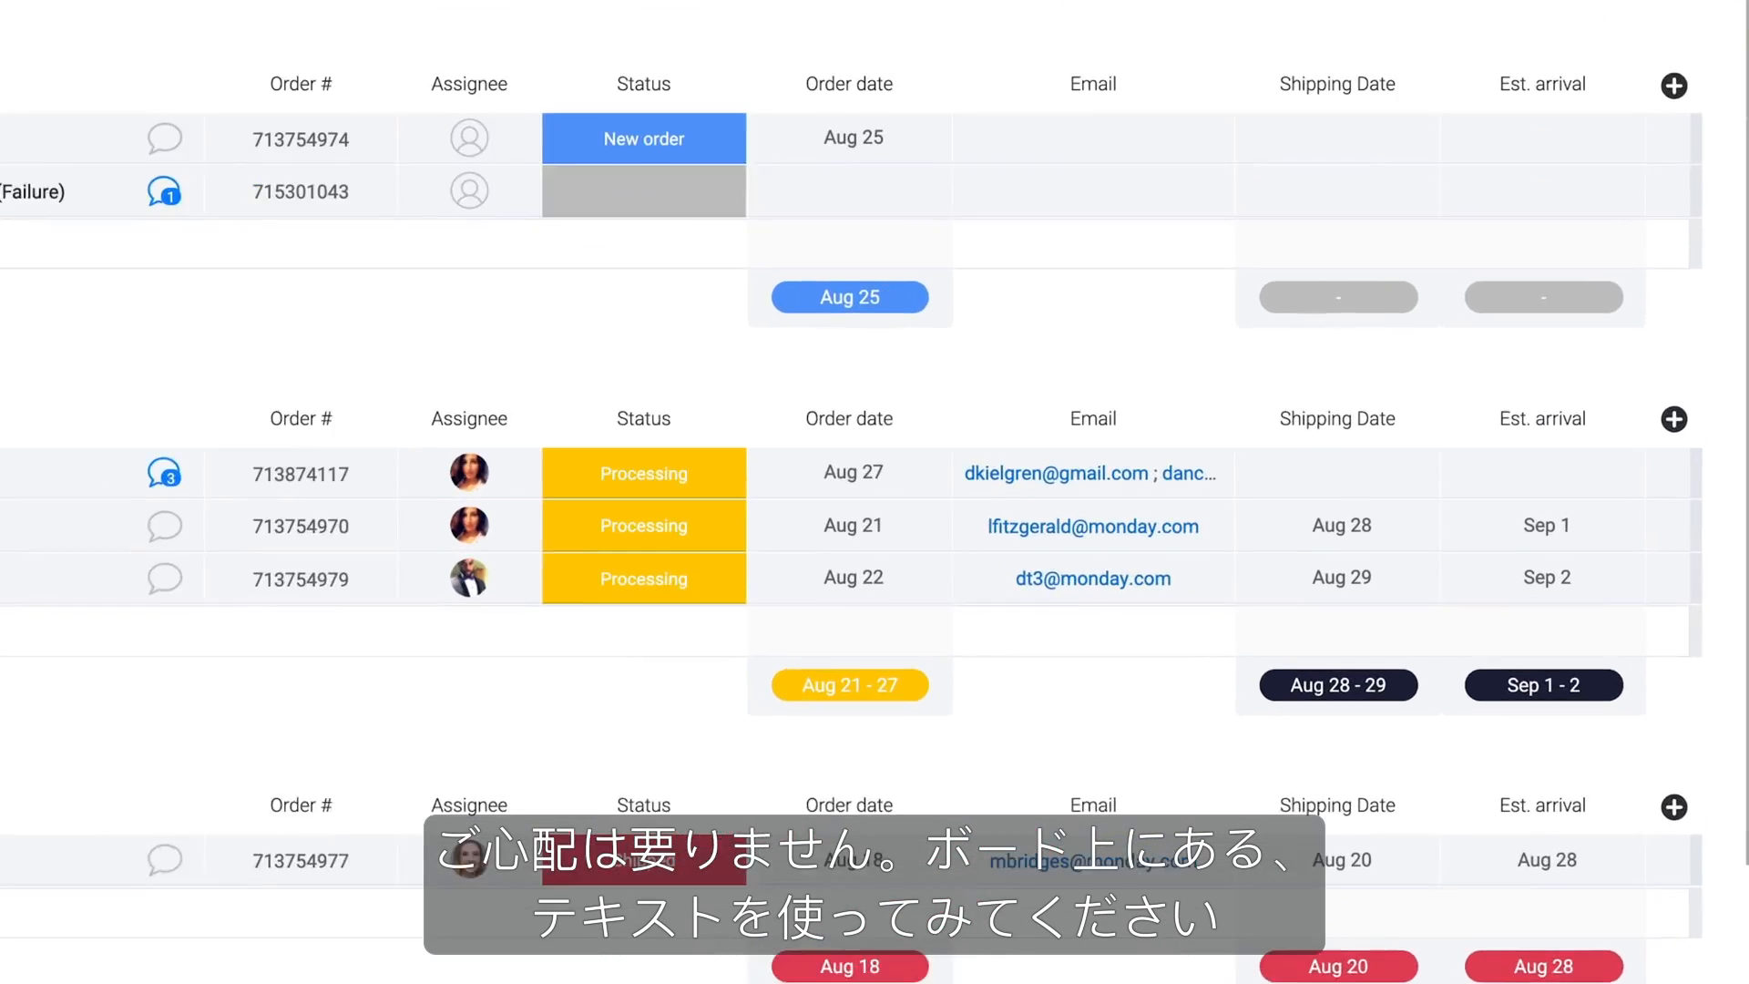
View the four Gmail automations, then open the 'Your order has shipped!' email in Gmail.
{"action": "left_click", "coordinate": [1093, 472]}
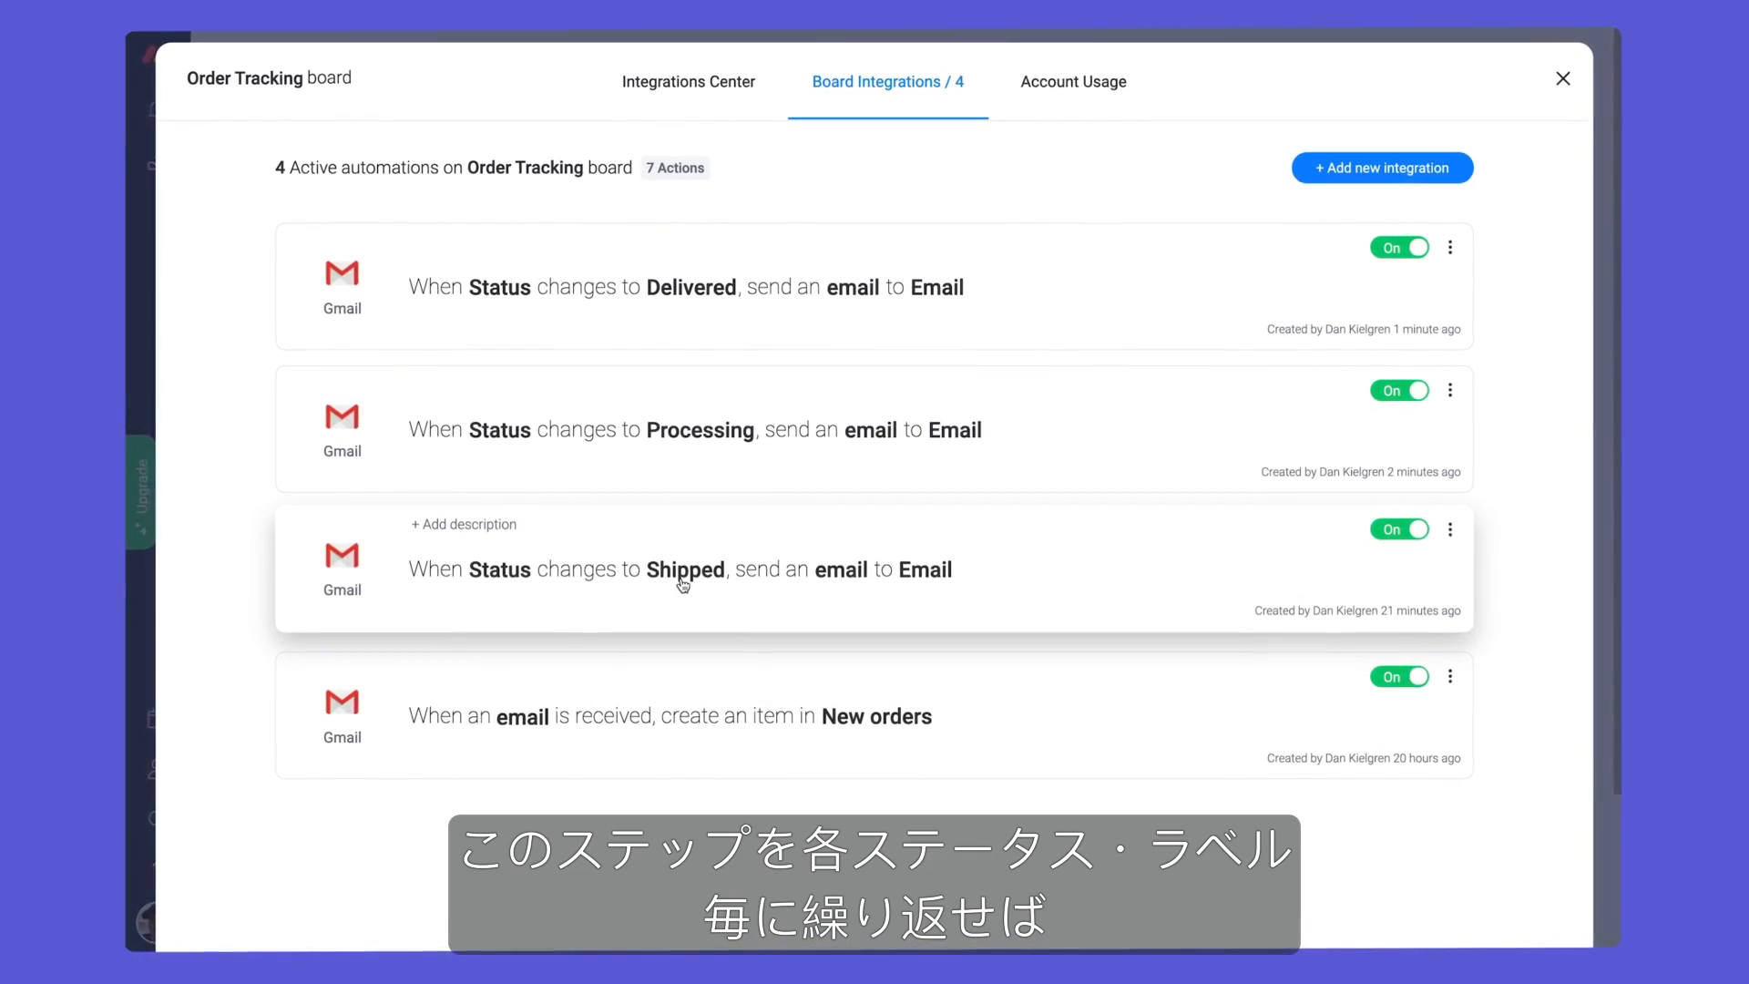
{"action": "left_click", "coordinate": [1563, 77]}
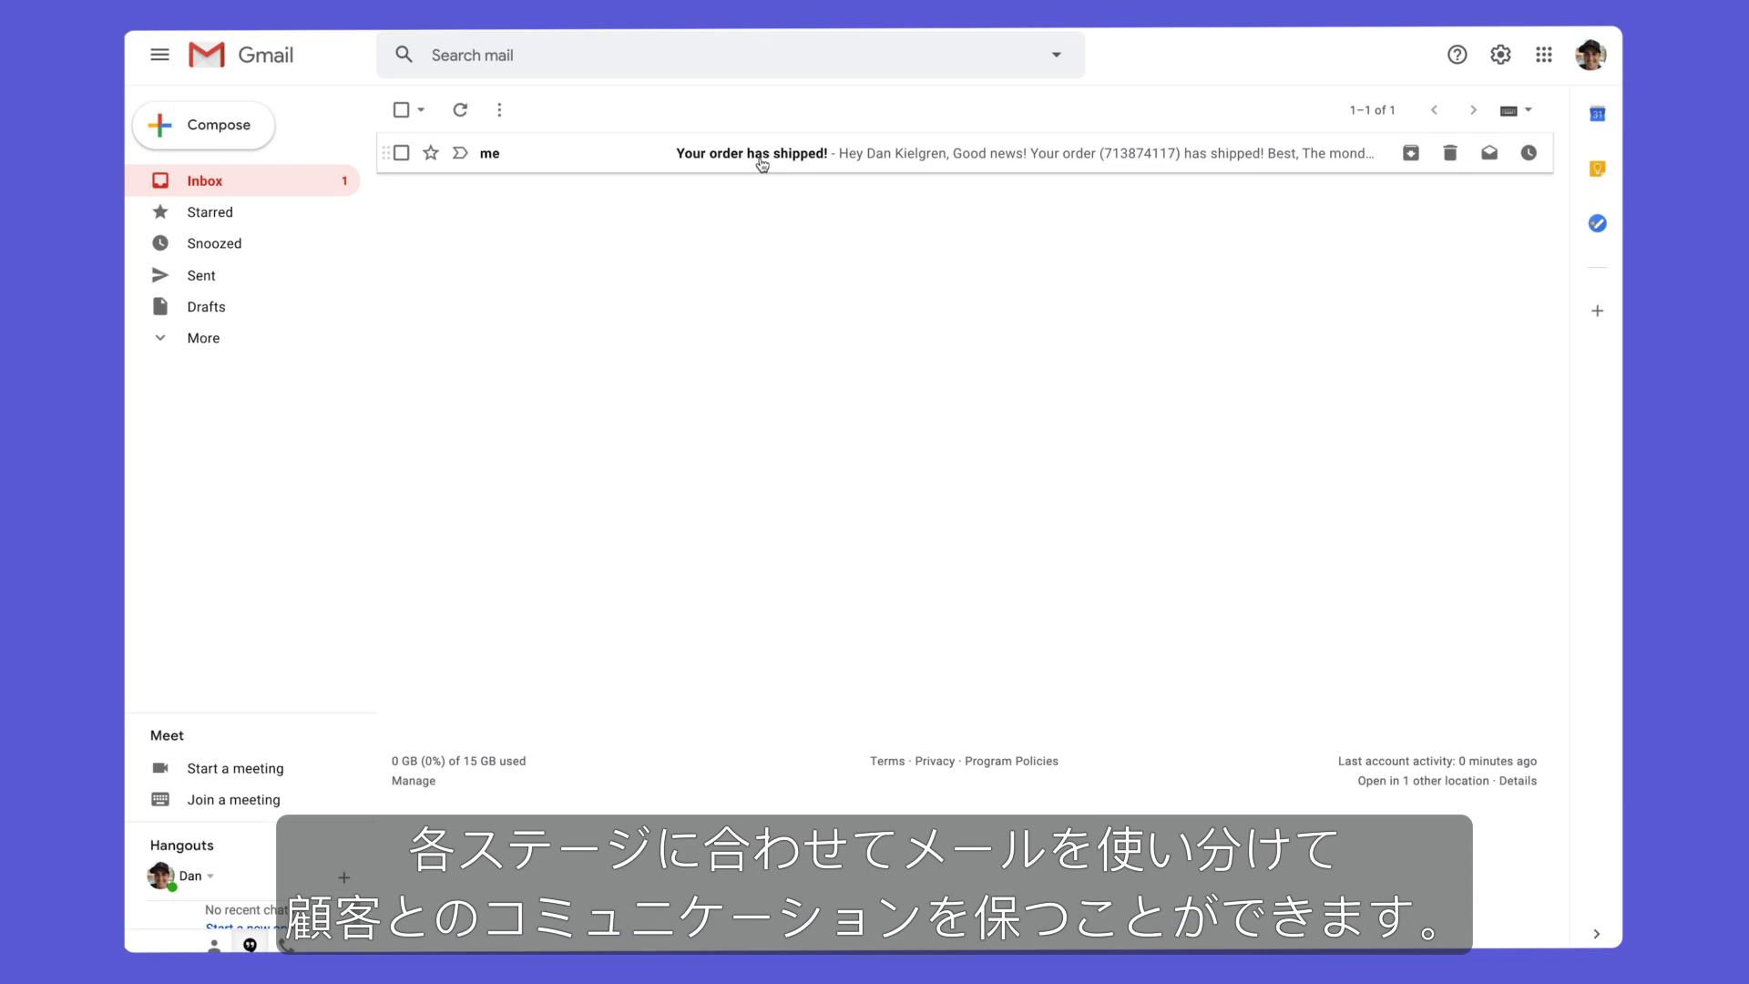
{"action": "left_click", "coordinate": [753, 152]}
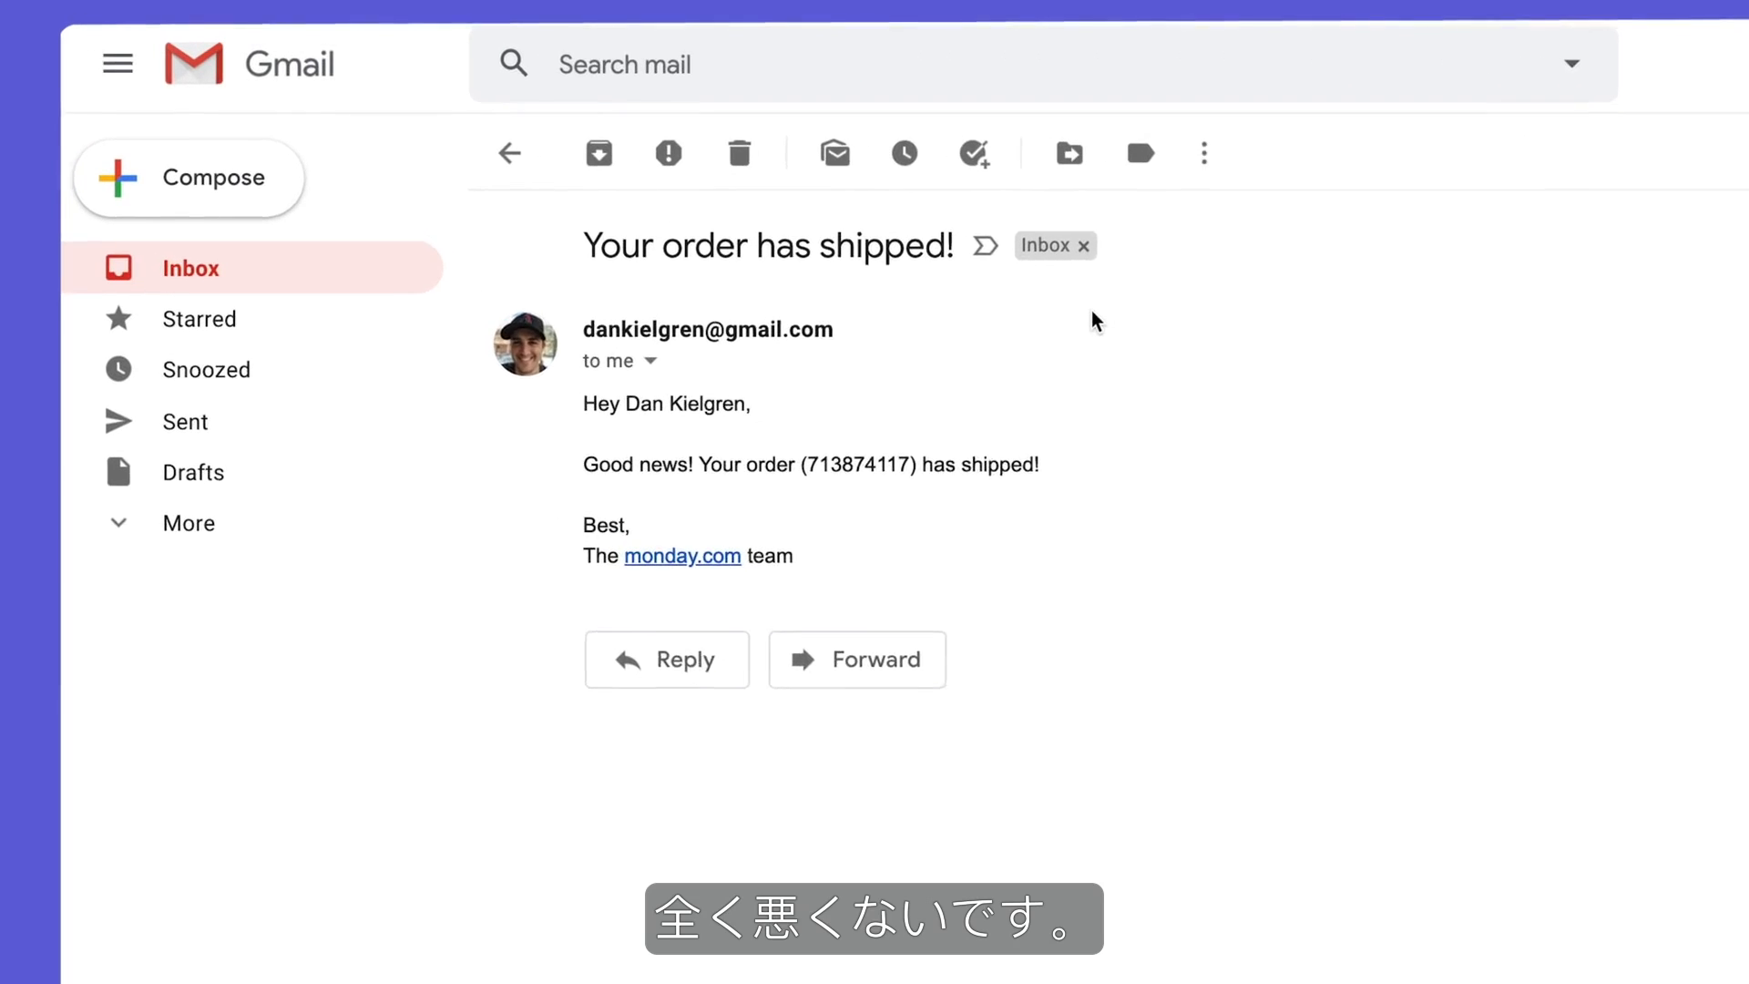